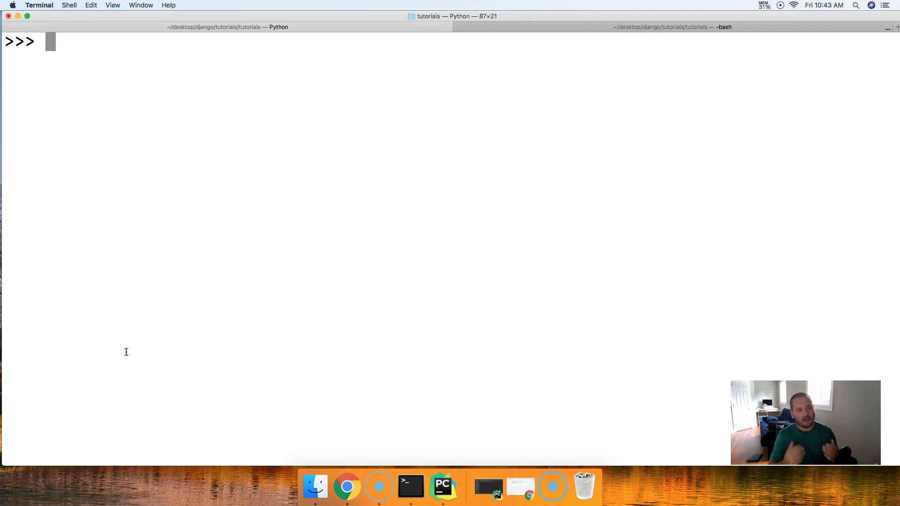
# Step: Define set a = {1, 2, 3, 4} at the Python prompt
pyautogui.write('a')
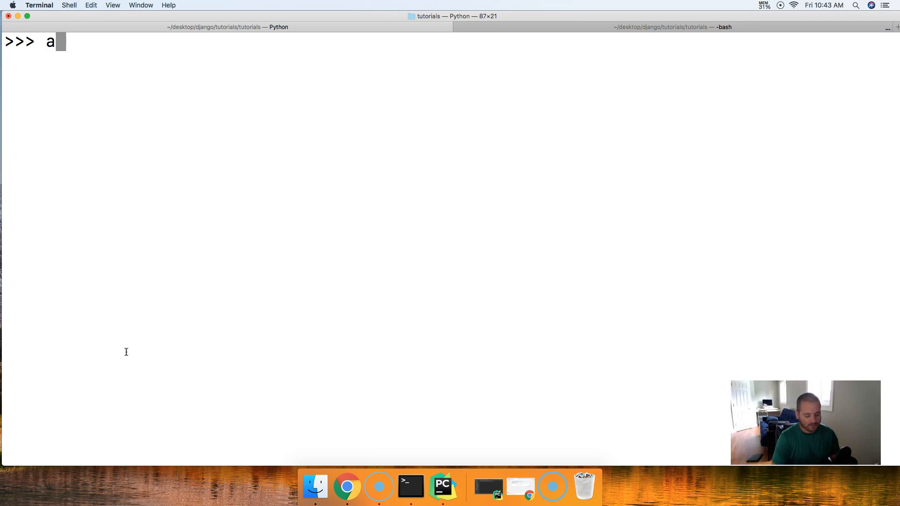
pyautogui.write('= {')
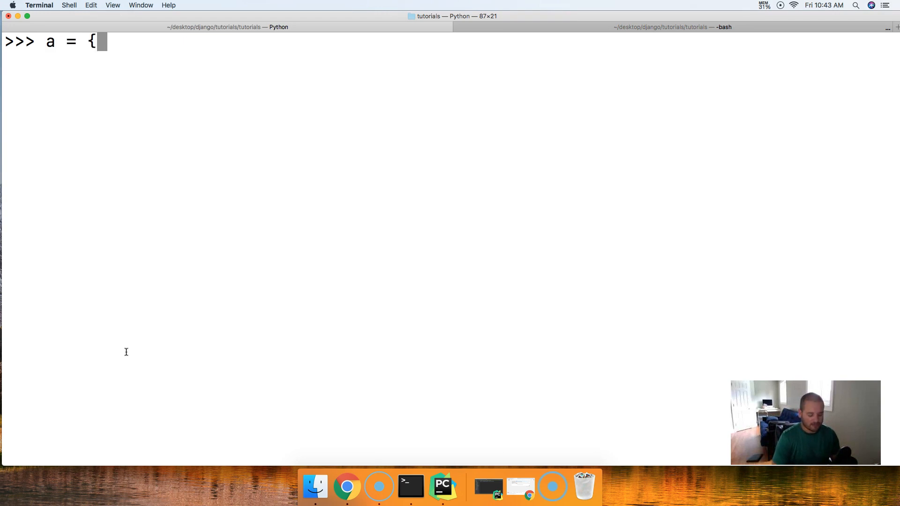
pyautogui.write('1, 2, 3, 4')
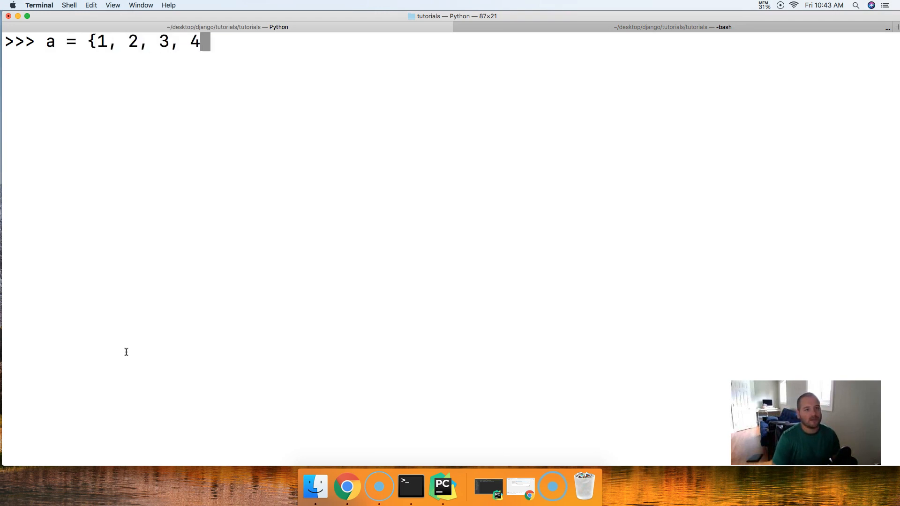
pyautogui.press('enter')
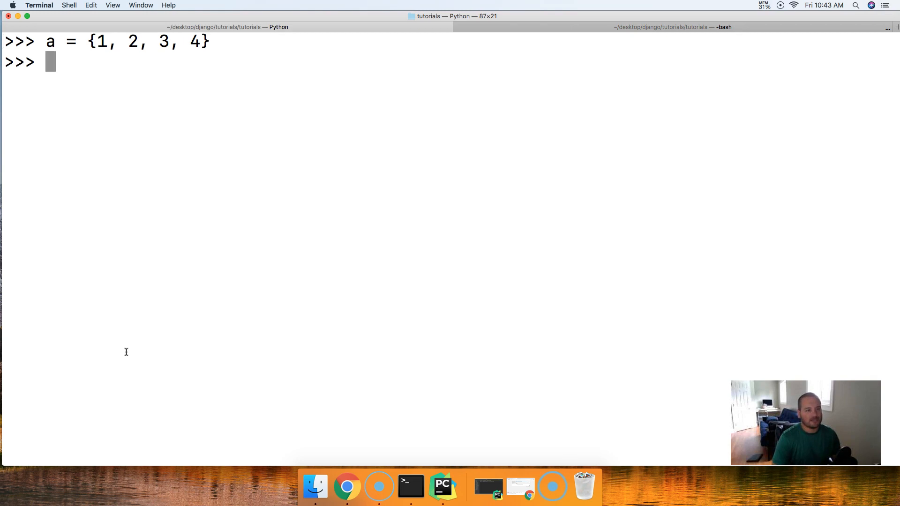
# Step: Begin writing set b with the elements 5, 6, 7, 8
pyautogui.write('b =')
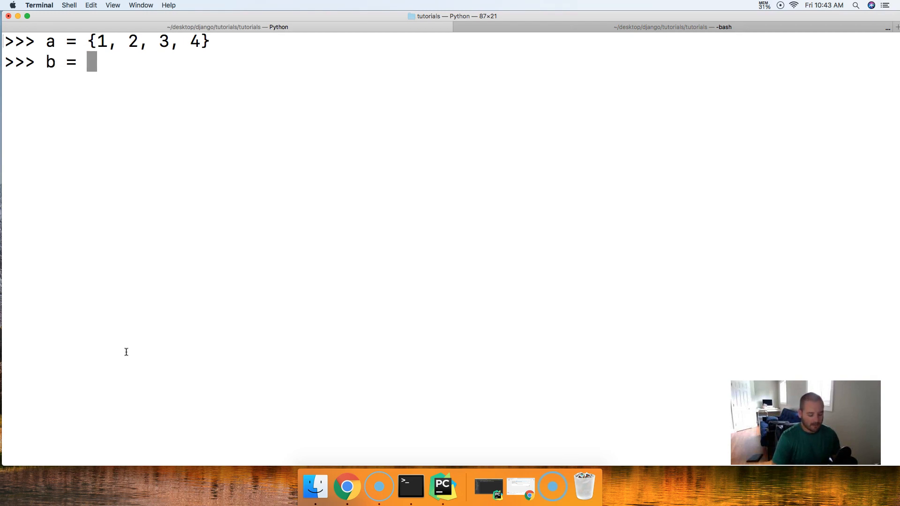
pyautogui.write('{4,')
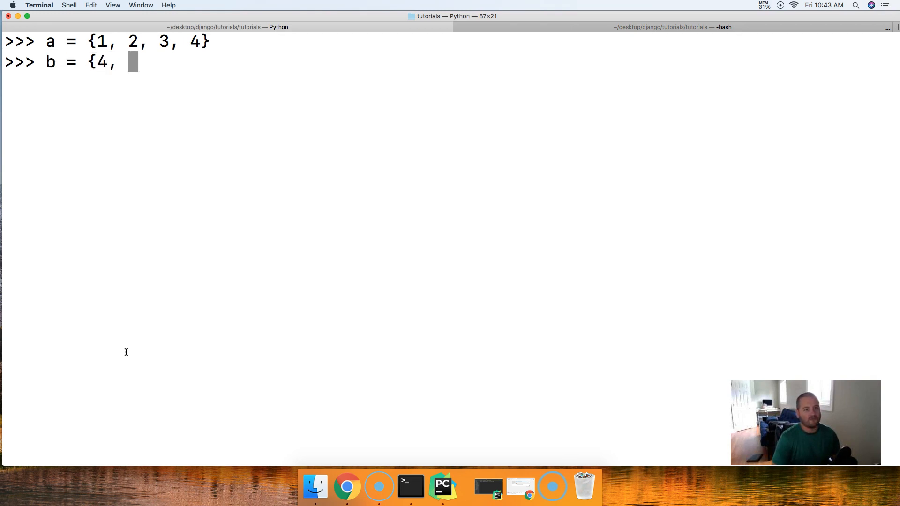
pyautogui.write('5')
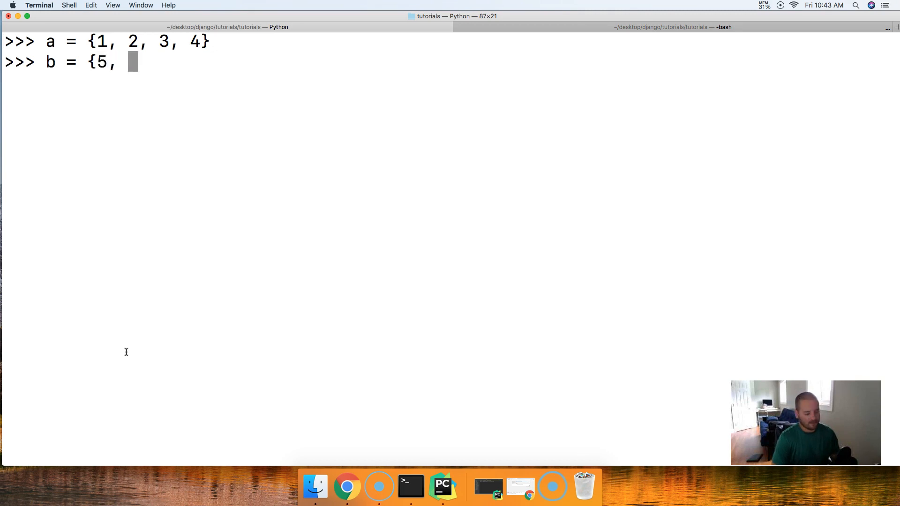
pyautogui.write('6, 7, 8')
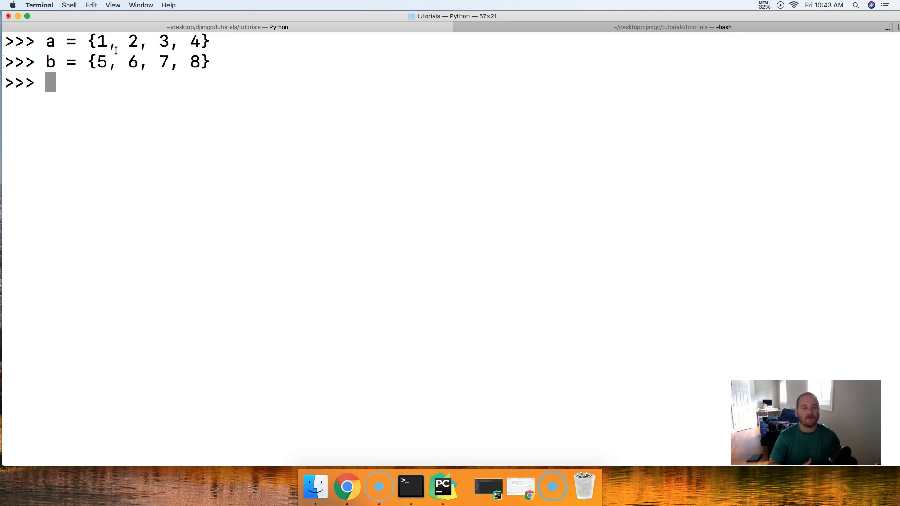
pyautogui.moveTo(109, 96)
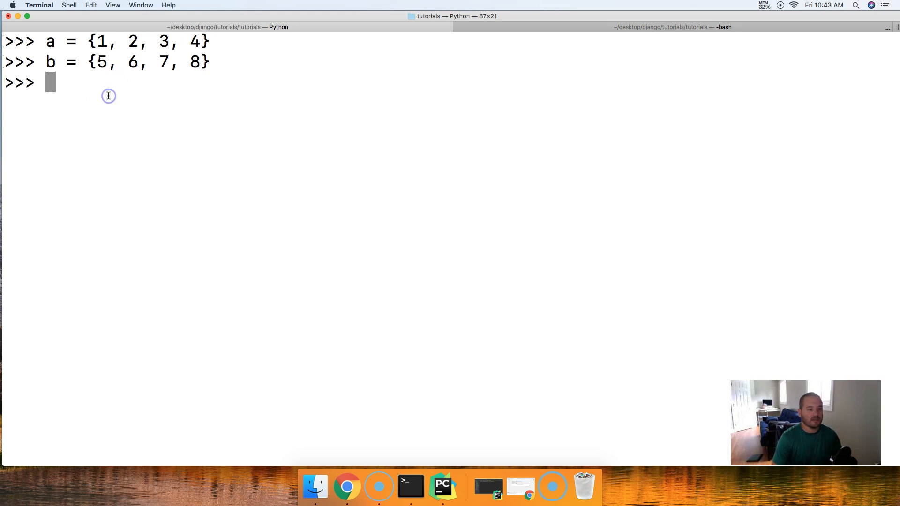
# Step: Run a.isdisjoint(b), which returns True, and begin the line c =
pyautogui.write('a.')
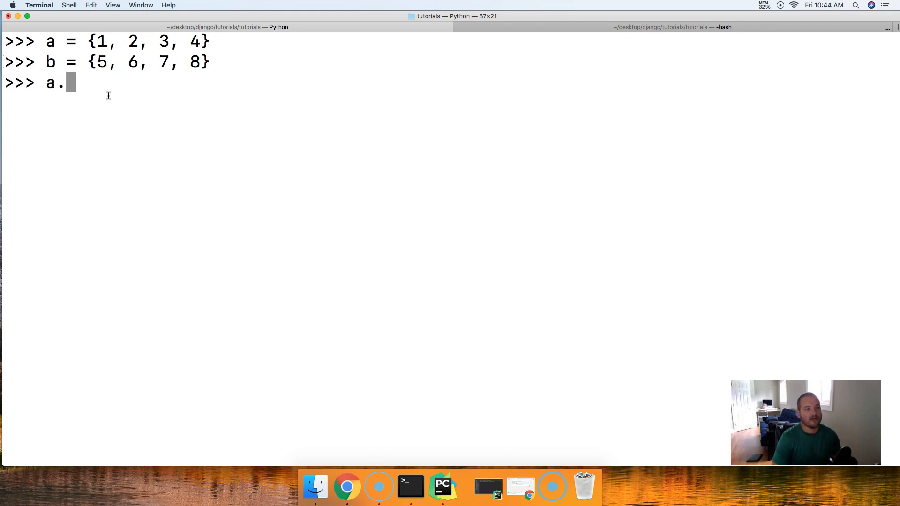
pyautogui.write('isdis')
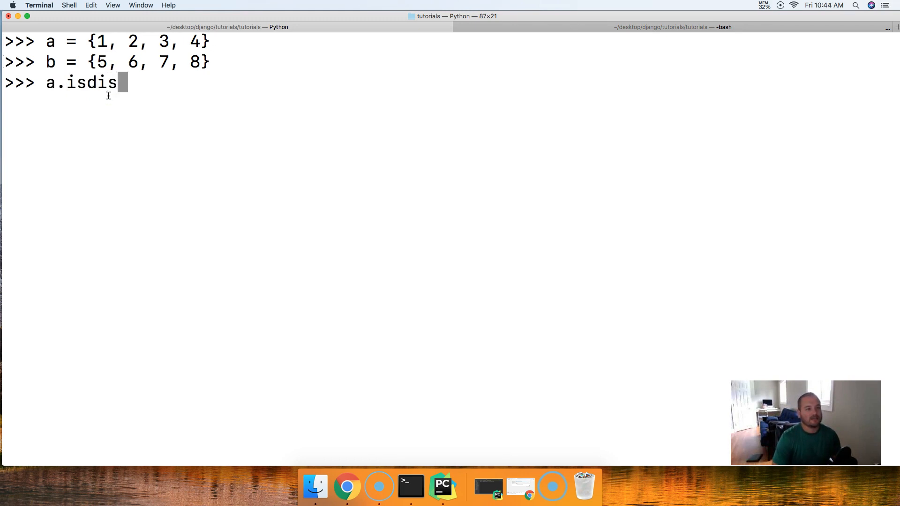
pyautogui.write('joint(b')
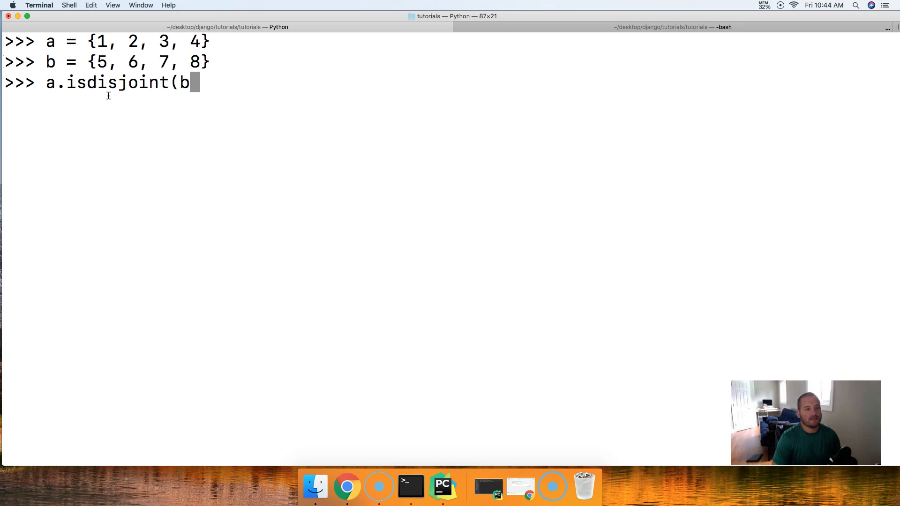
pyautogui.press('Return')
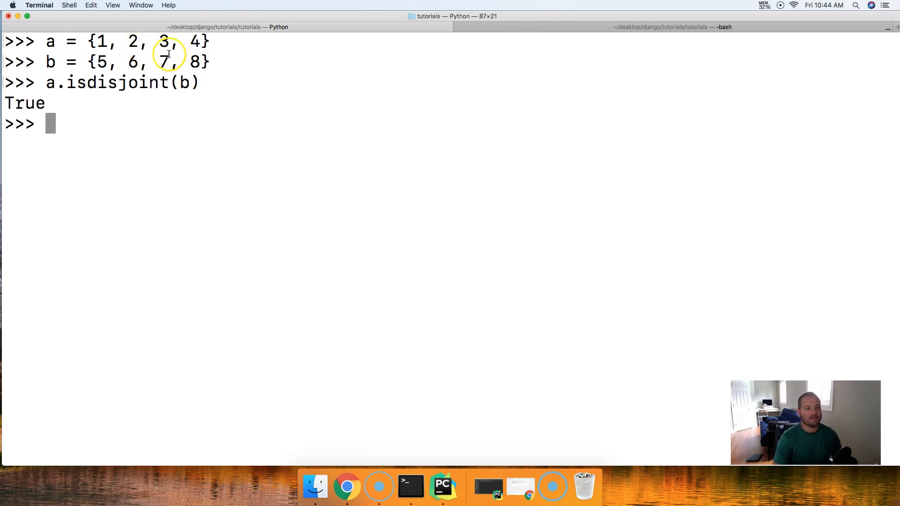
pyautogui.write('c =')
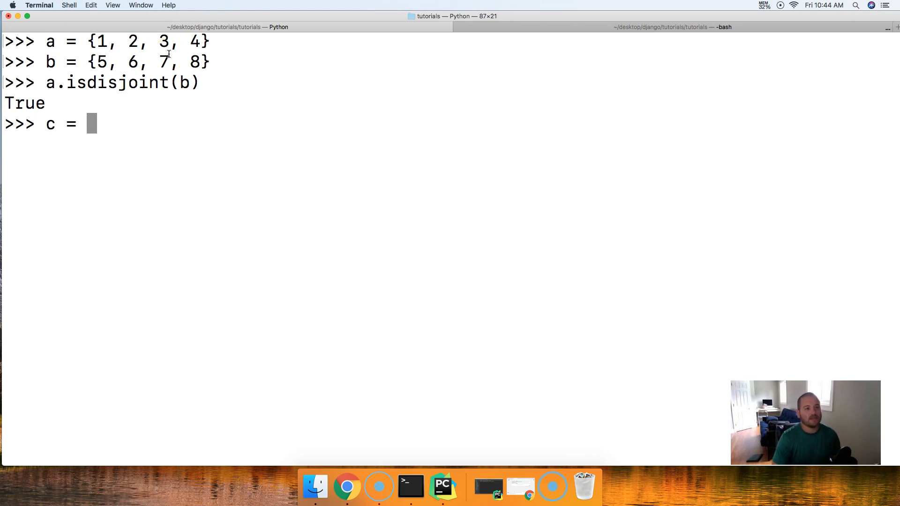
# Step: Write out c = {8, 9, 10, 11} without running it yet
pyautogui.write('{')
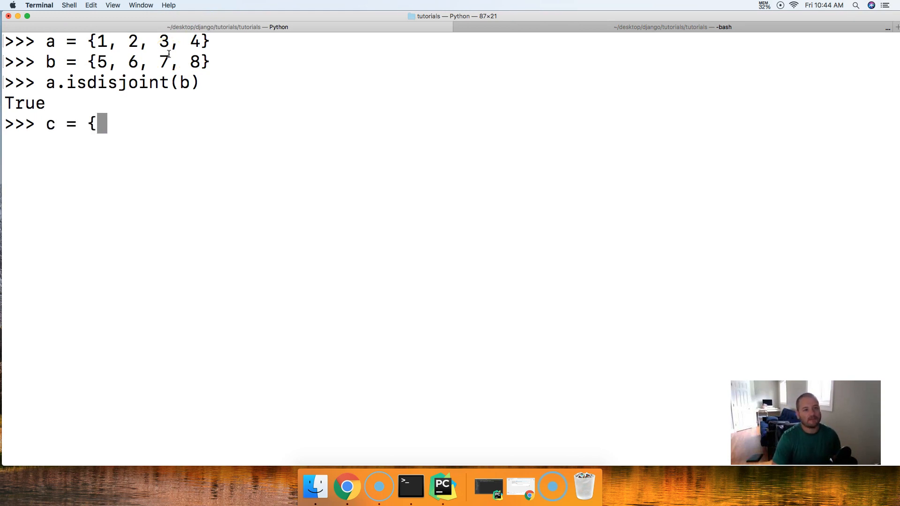
pyautogui.write('8, 9,')
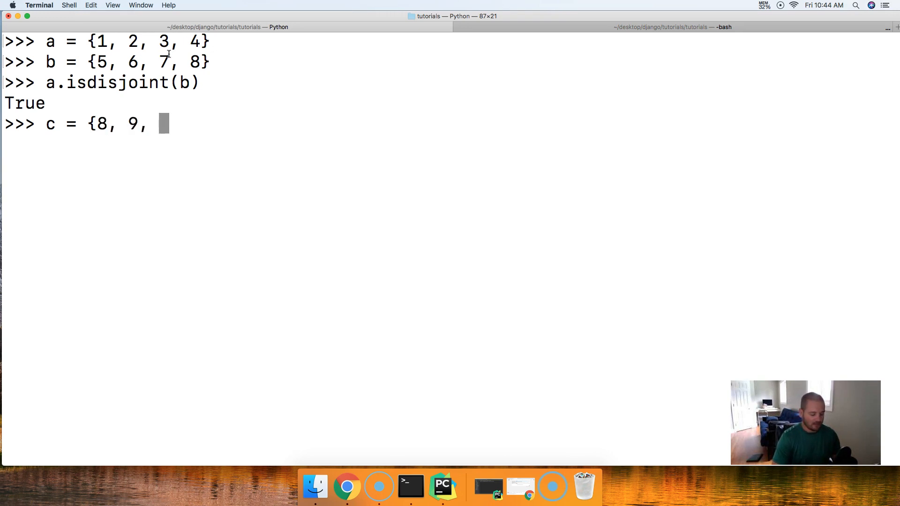
pyautogui.write('10, 11}')
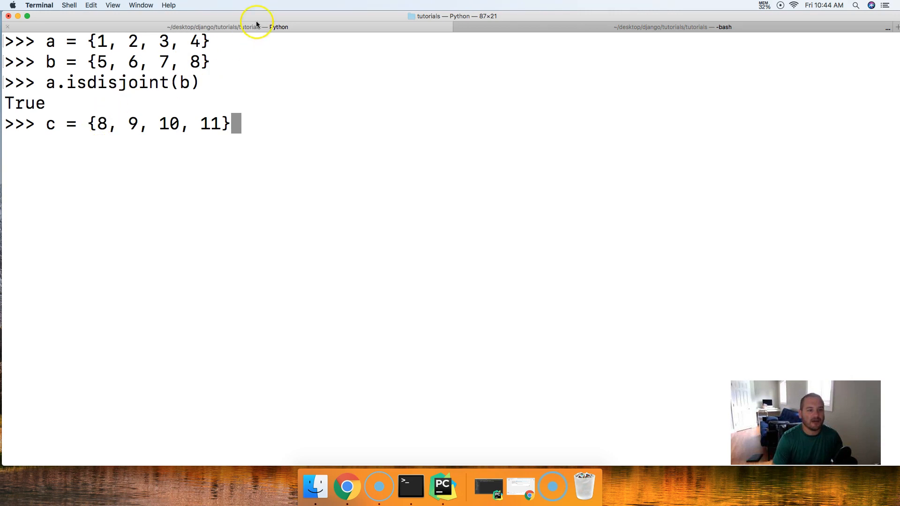
pyautogui.moveTo(176, 85)
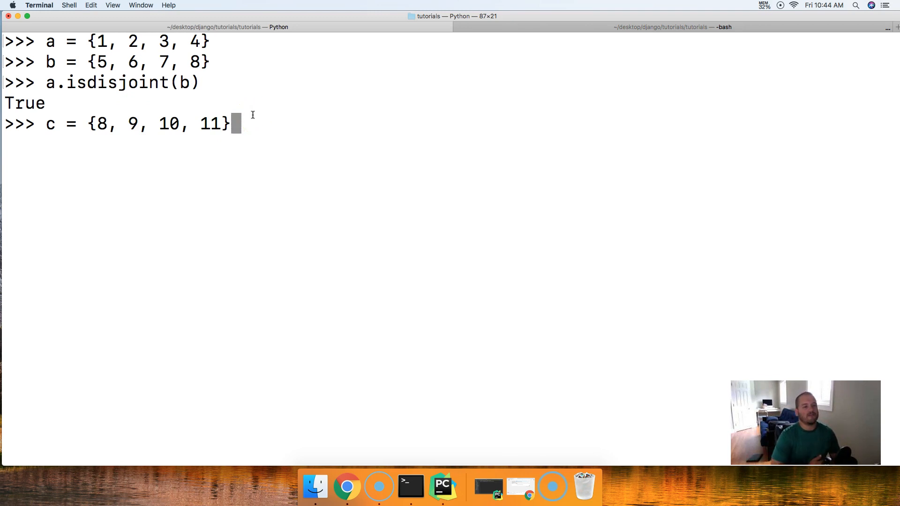
# Step: Store set c and run b.isdisjoint(c), which returns False because both contain 8
pyautogui.press('enter')
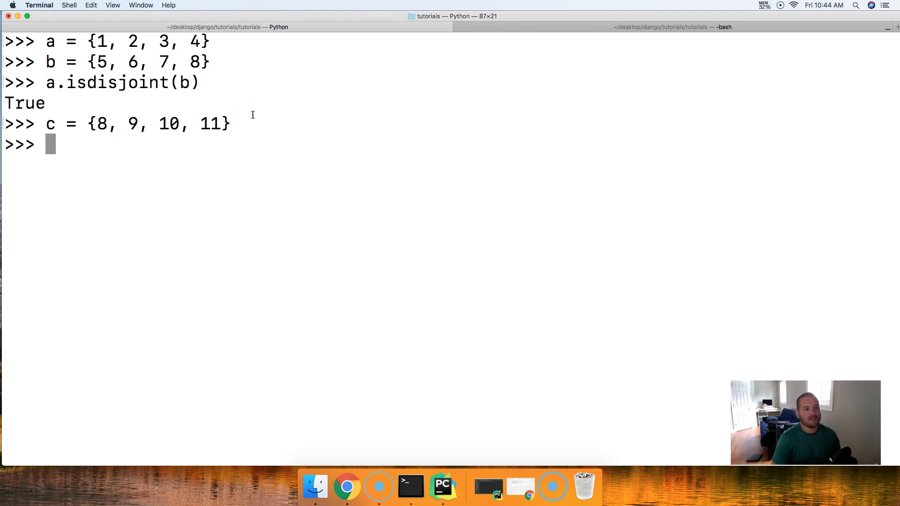
pyautogui.write('b.is')
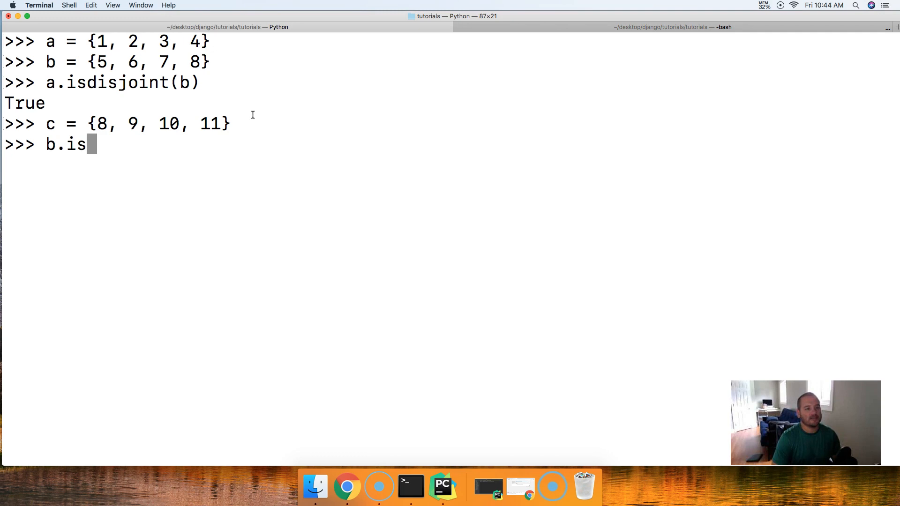
pyautogui.write('disjion')
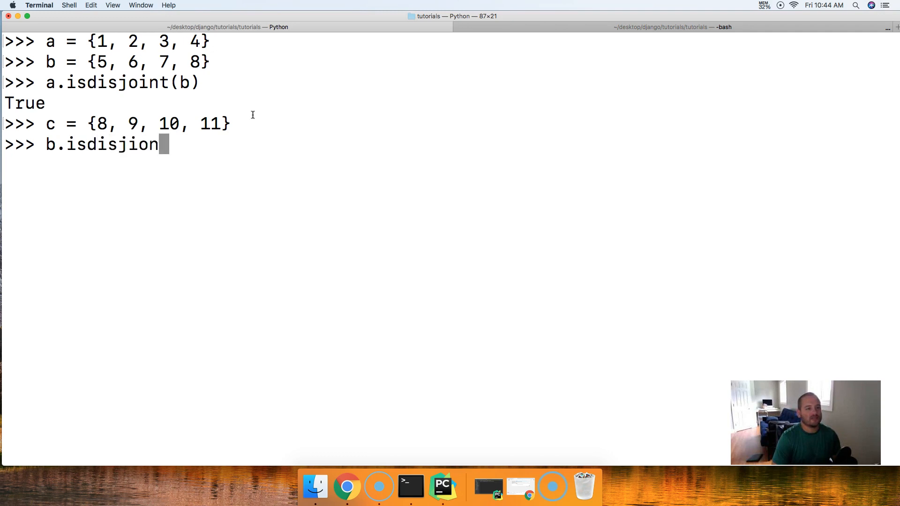
pyautogui.write('int(')
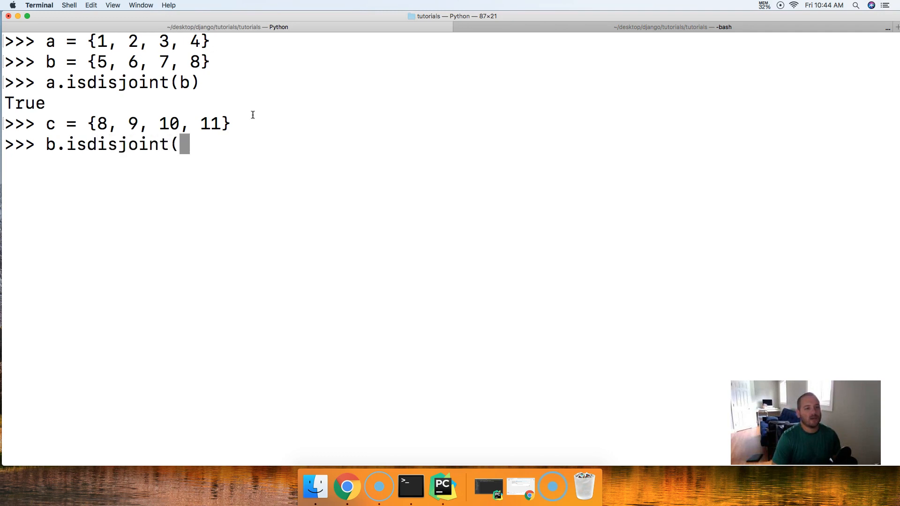
pyautogui.write('c)')
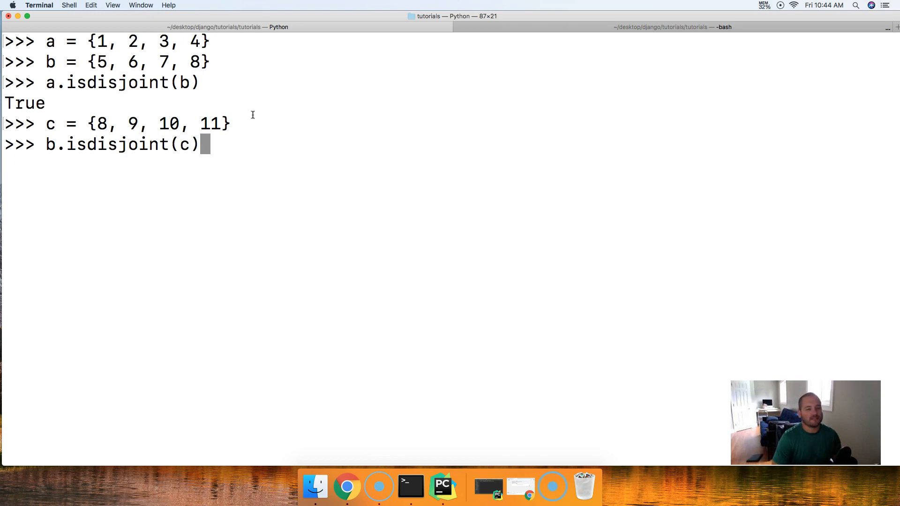
pyautogui.press('enter')
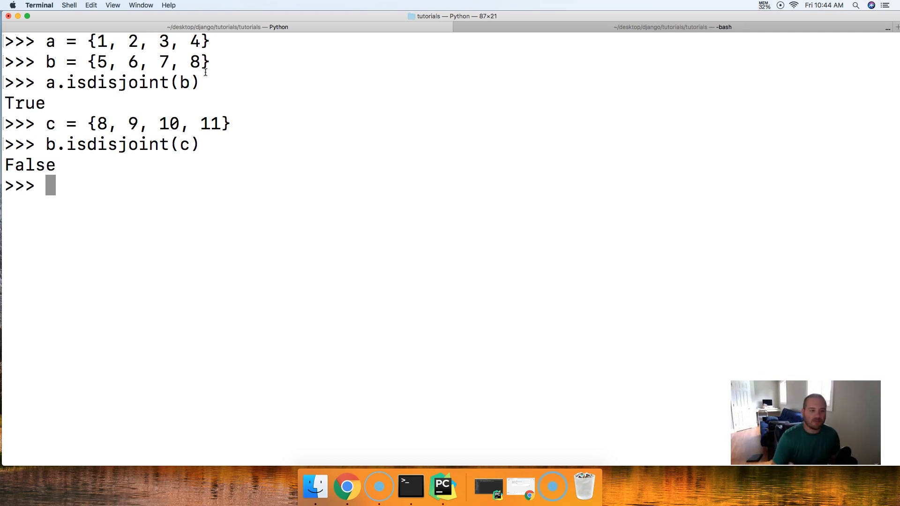
# Step: Begin writing a.isdisjoint with both b and c as arguments to trigger the TypeError
pyautogui.write('a.')
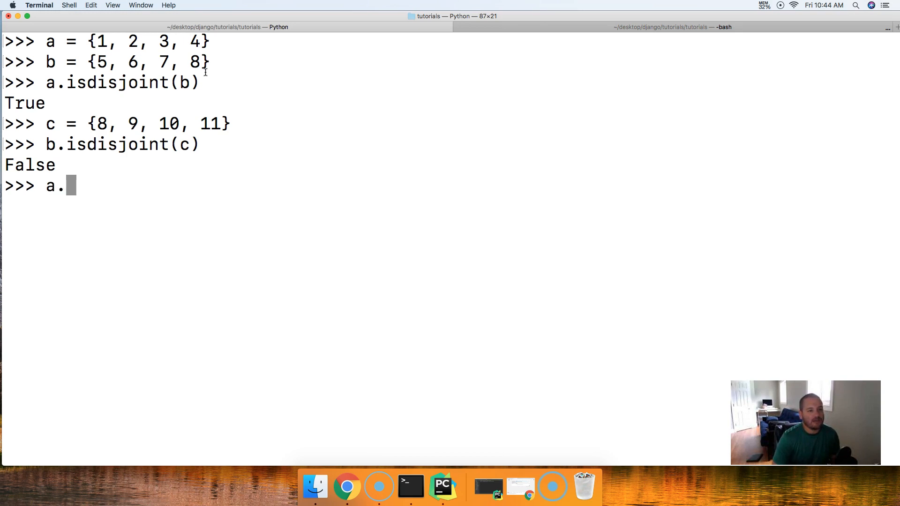
pyautogui.write('isdisjoint(b, c')
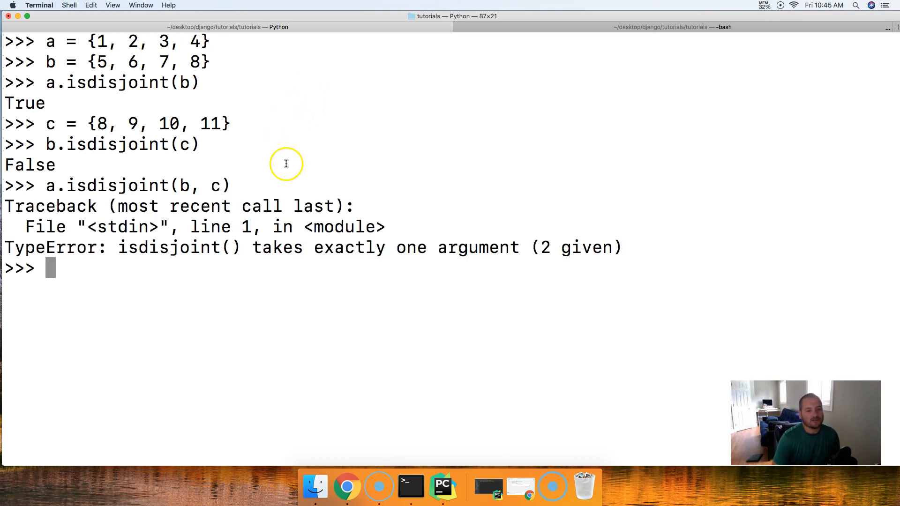
pyautogui.moveTo(496, 230)
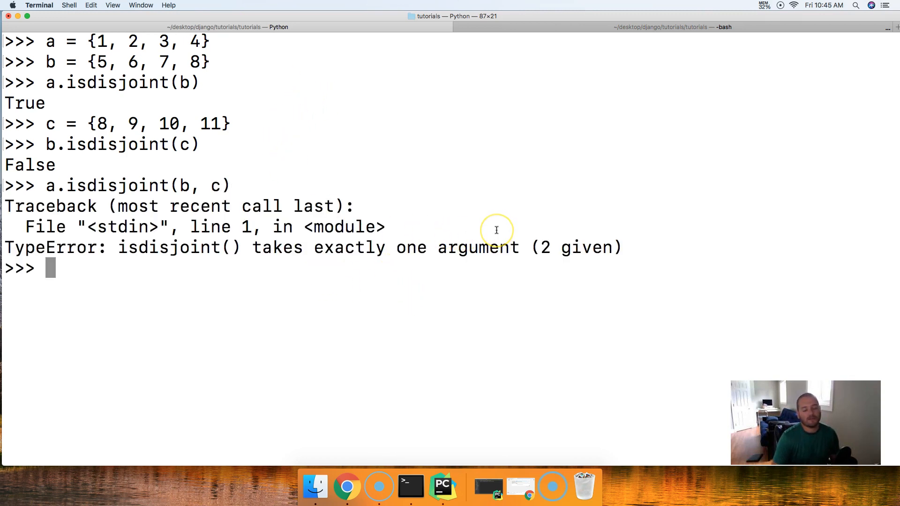